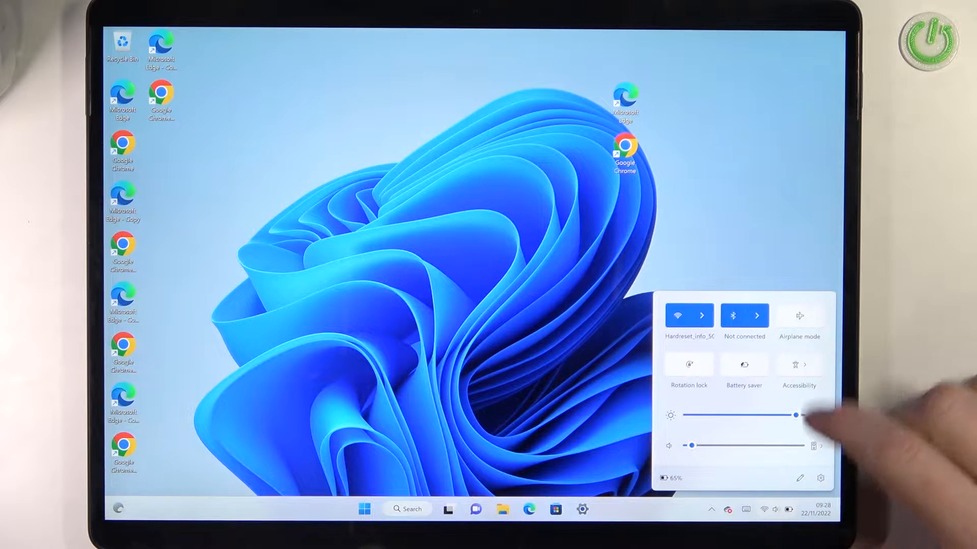
Expand the Accessibility tile in Quick Settings to show Magnifier, Narrator and the other options.
{"action": "left_click", "coordinate": [820, 364]}
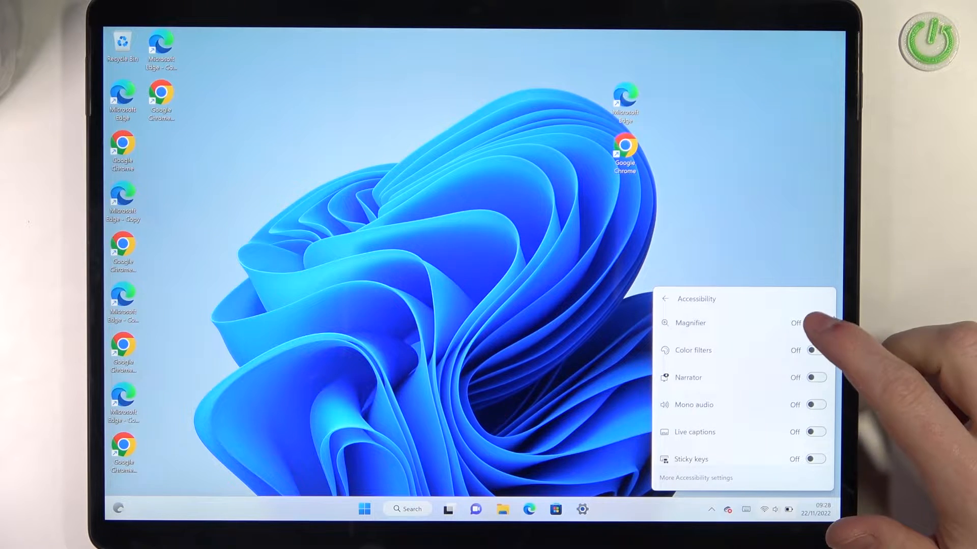
Turn Magnifier on from the Accessibility options, then bring up the Start menu.
{"action": "left_click", "coordinate": [815, 323]}
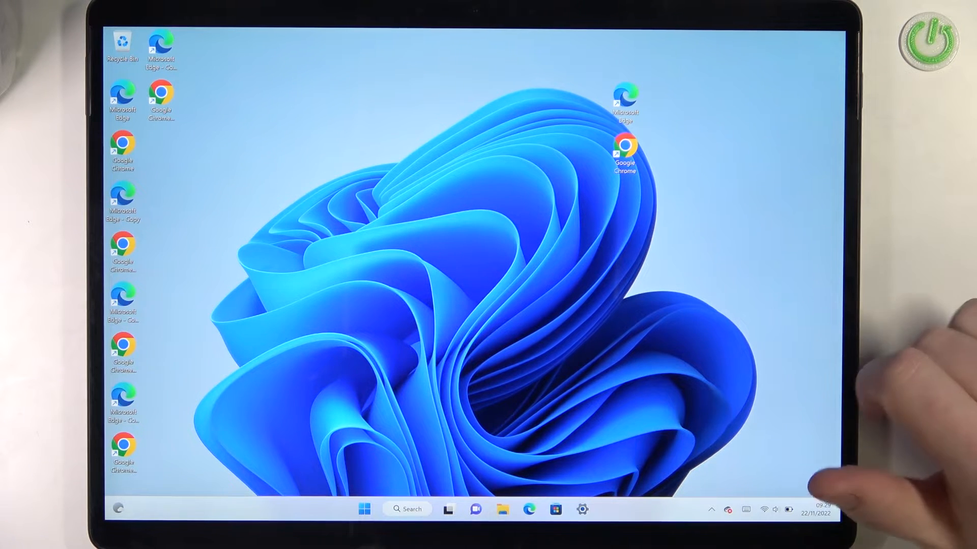
{"action": "mouse_move", "coordinate": [772, 361]}
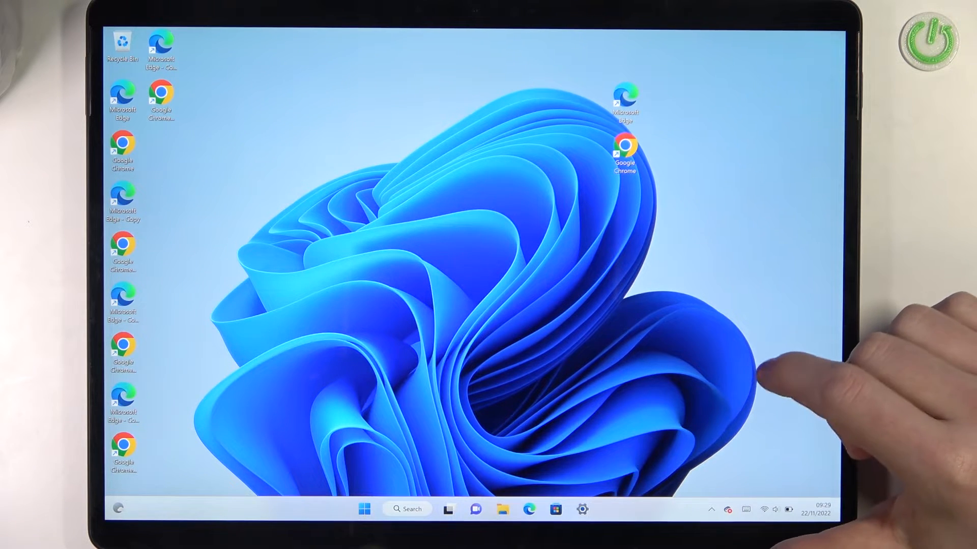
{"action": "left_click", "coordinate": [365, 509]}
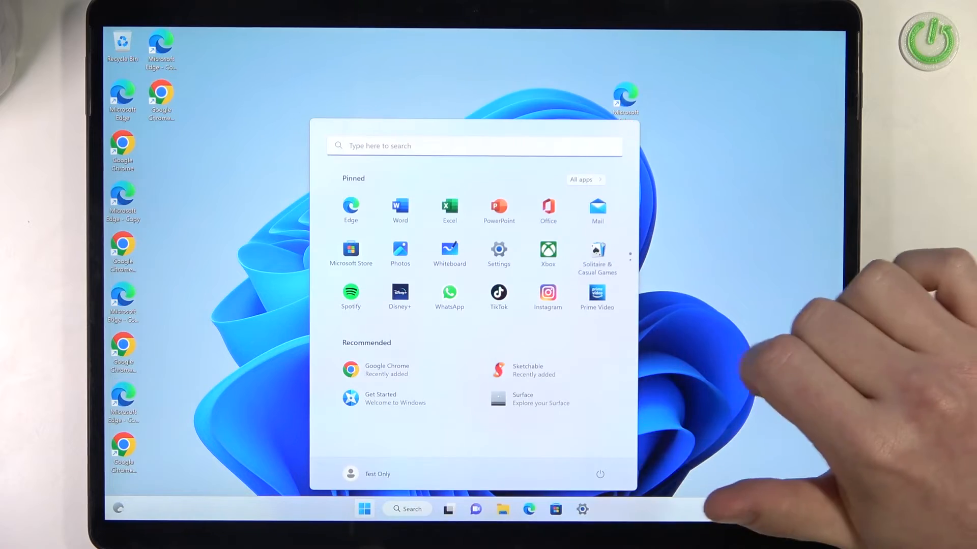
Launch Settings from Start and search 'Ma' in the Find a setting box.
{"action": "left_click", "coordinate": [499, 249]}
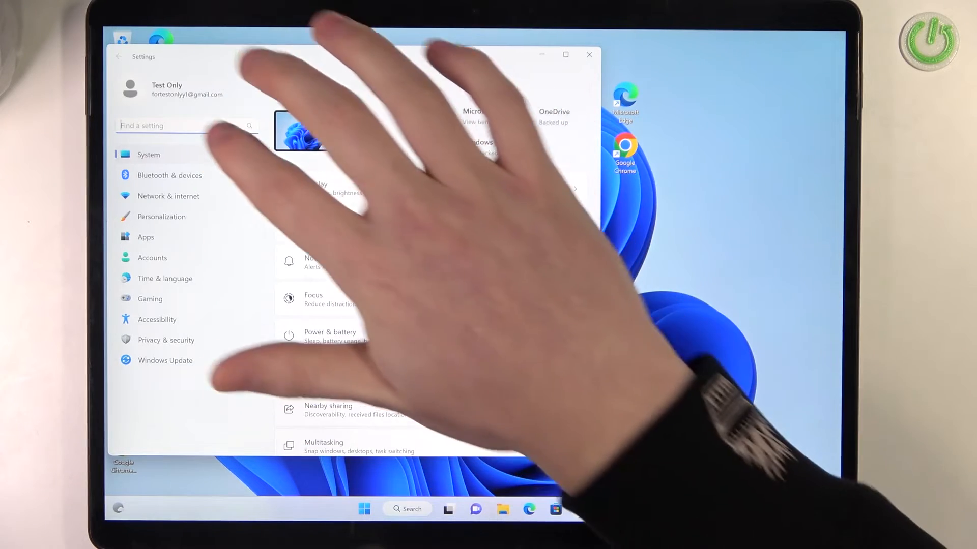
{"action": "type", "text": "Ma"}
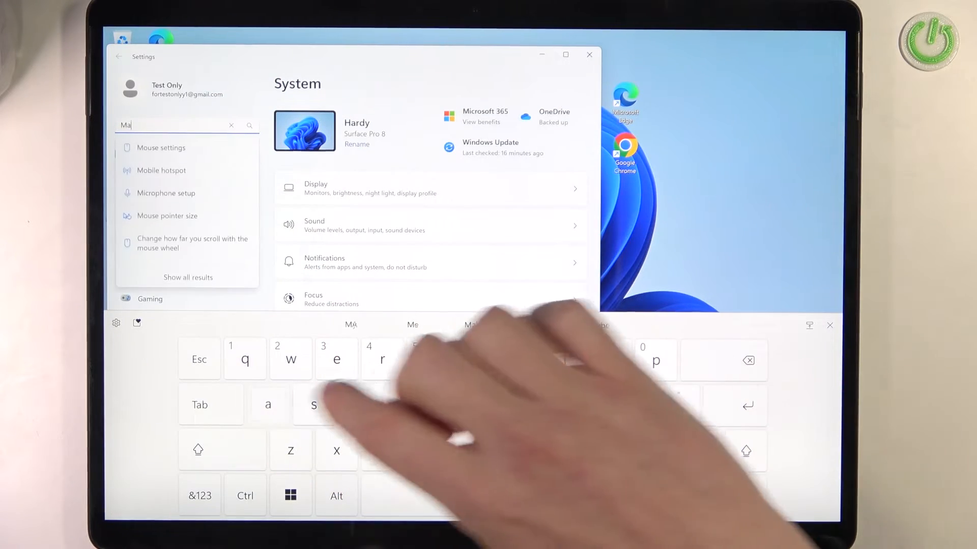